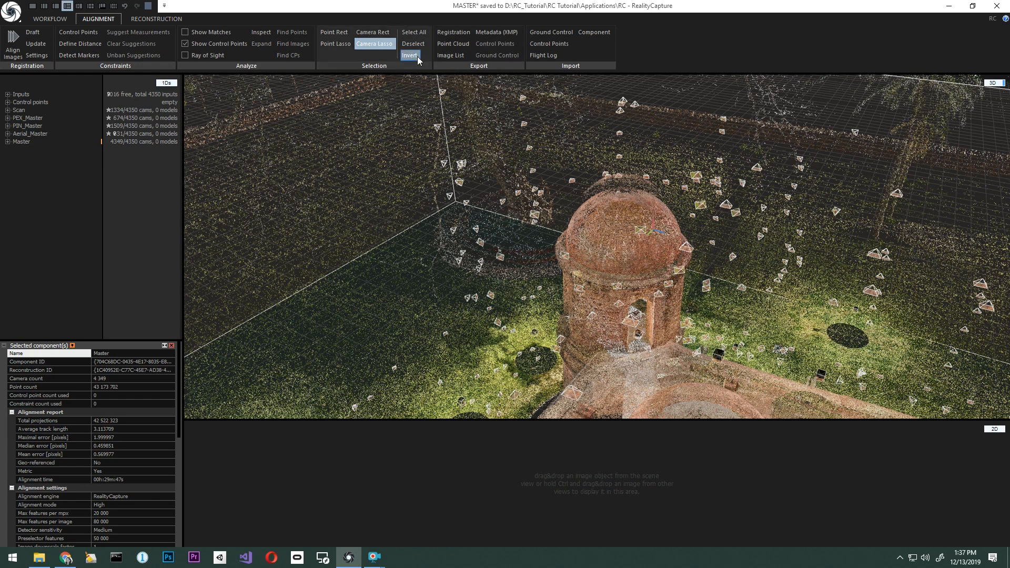
Step: Lasso the stray points above the turret dome and find the three photos that see them
click(334, 44)
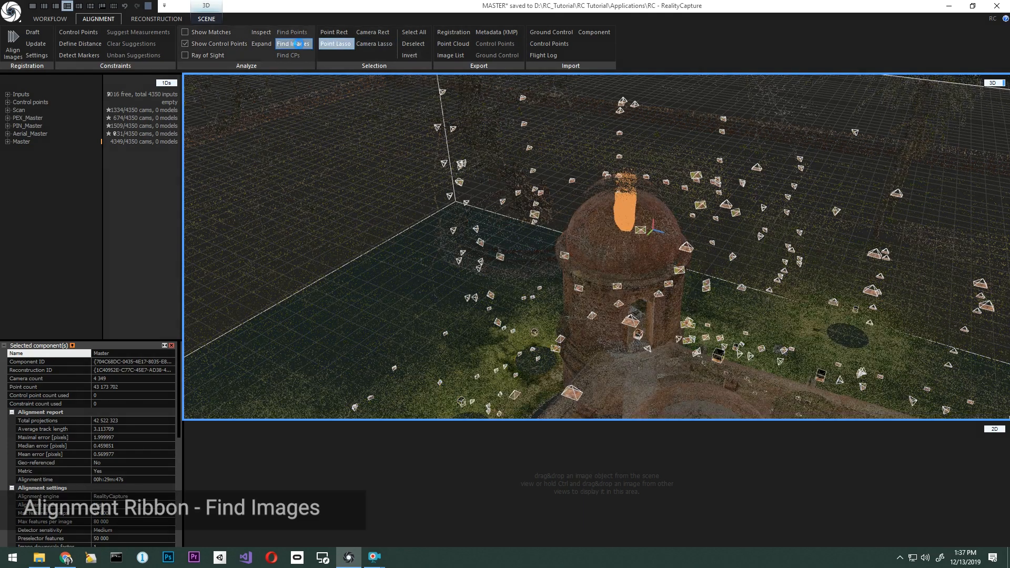
click(292, 43)
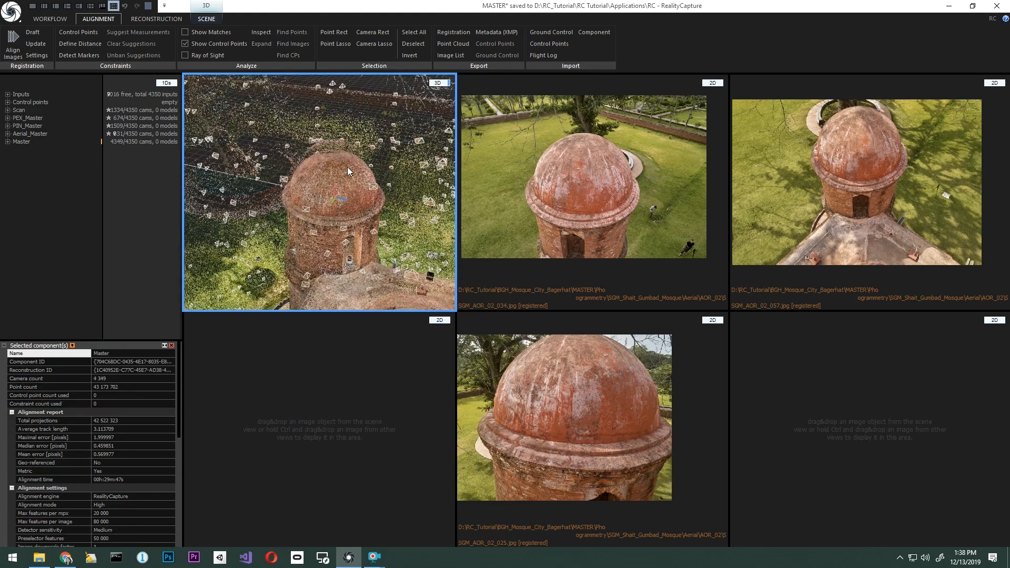
Step: Orbit the point cloud to look straight down on the turret dome
drag(347, 171, 351, 270)
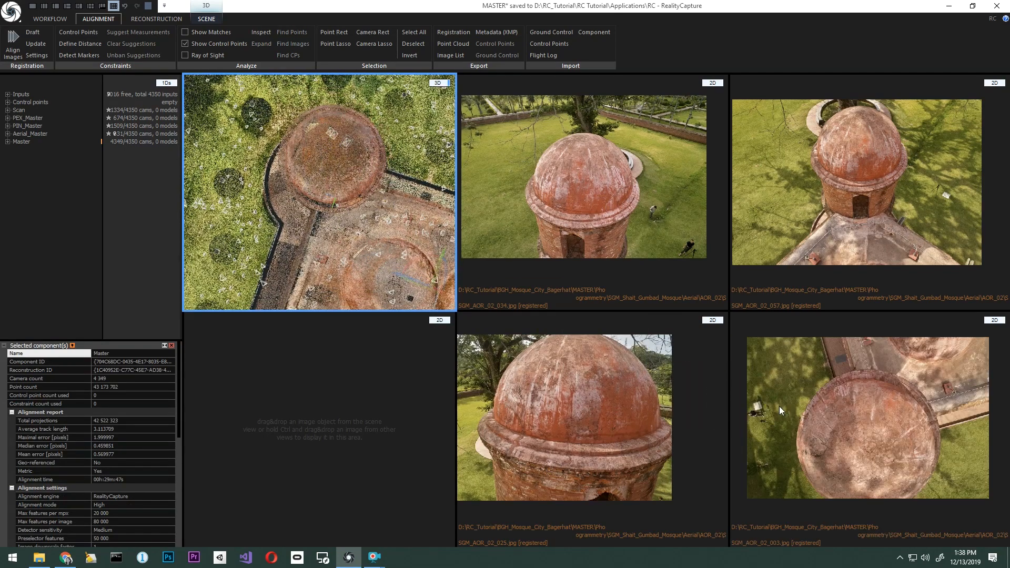
mouse_move(586, 438)
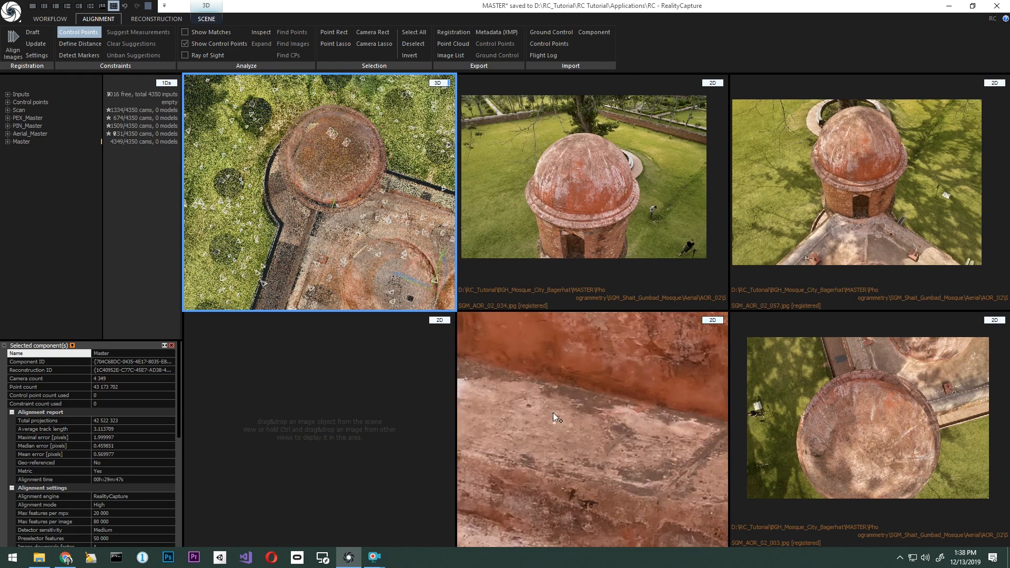
Step: Place control point 0 on the dark stain in the dome photos and select it to show its rays
key(f3)
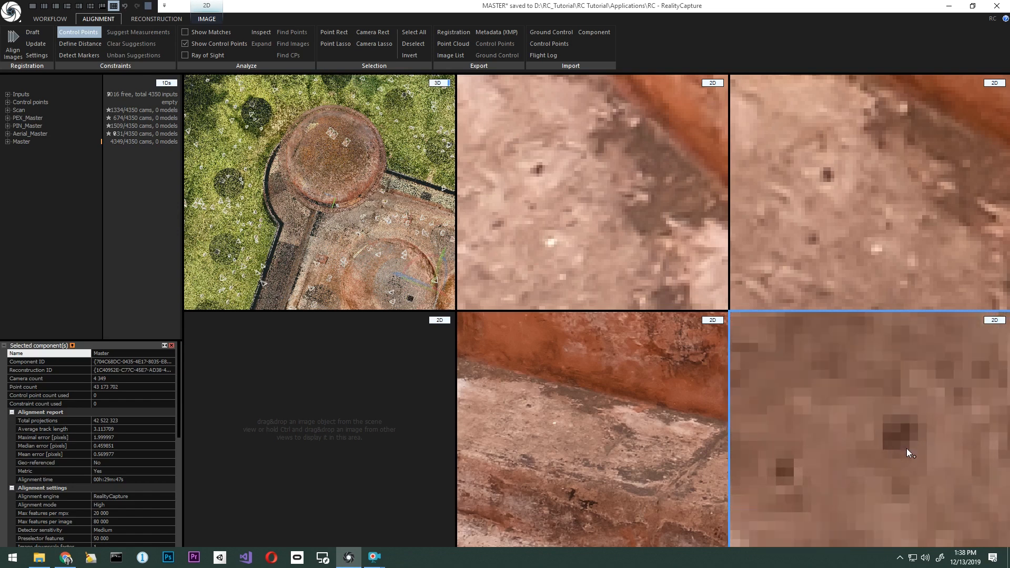
click(908, 439)
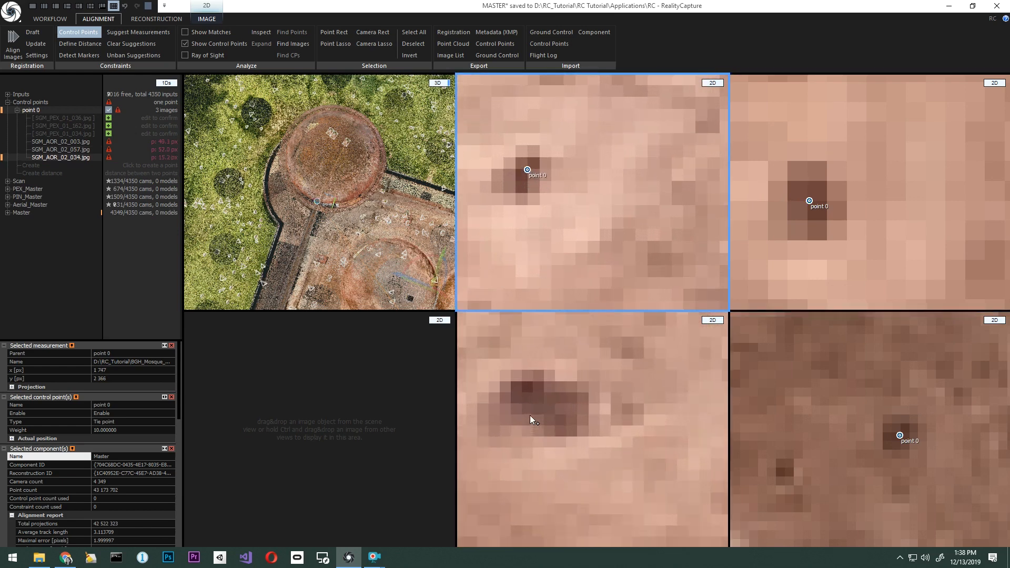
click(543, 399)
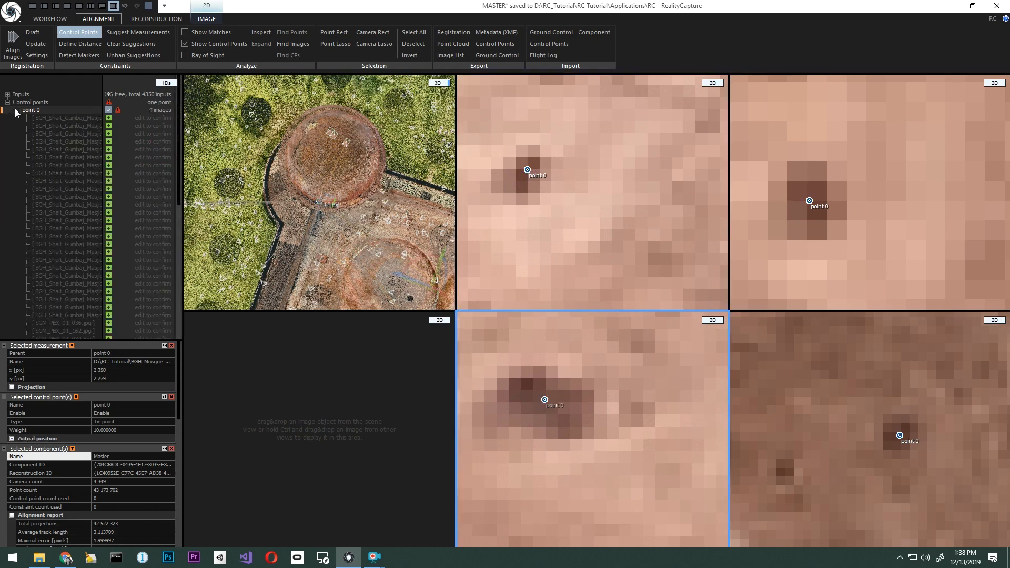
click(17, 110)
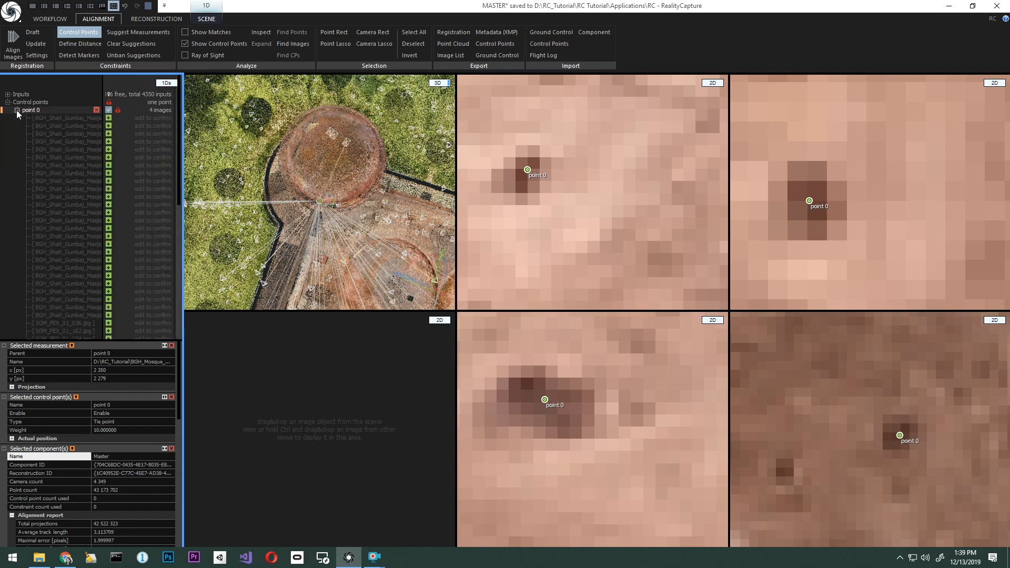
click(131, 44)
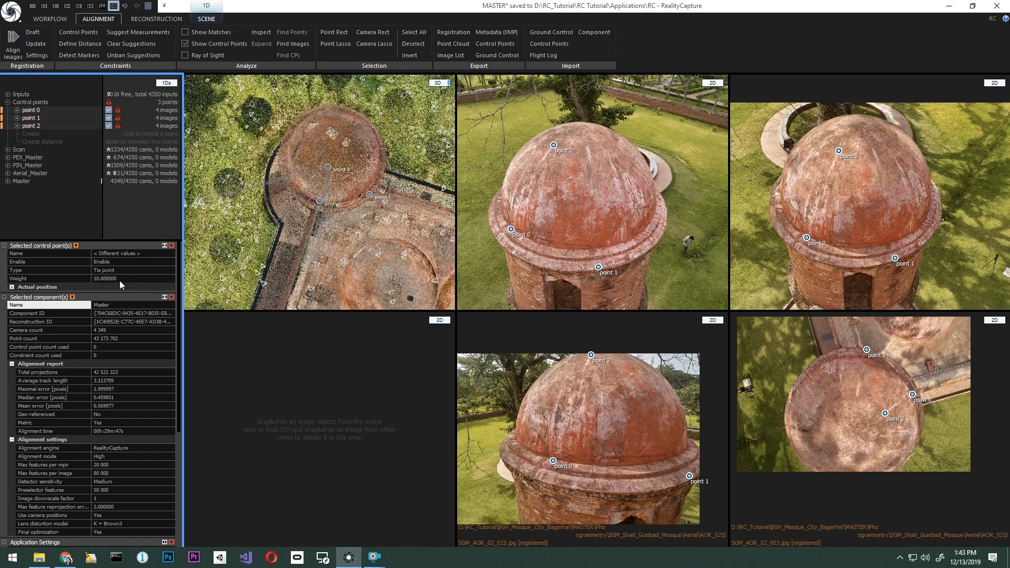
mouse_move(125, 285)
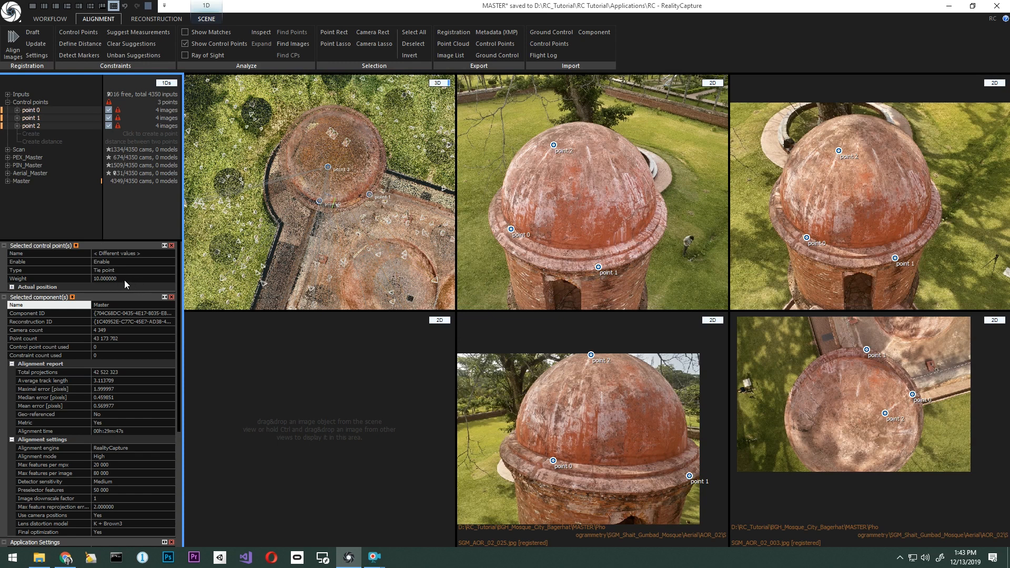
mouse_move(120, 282)
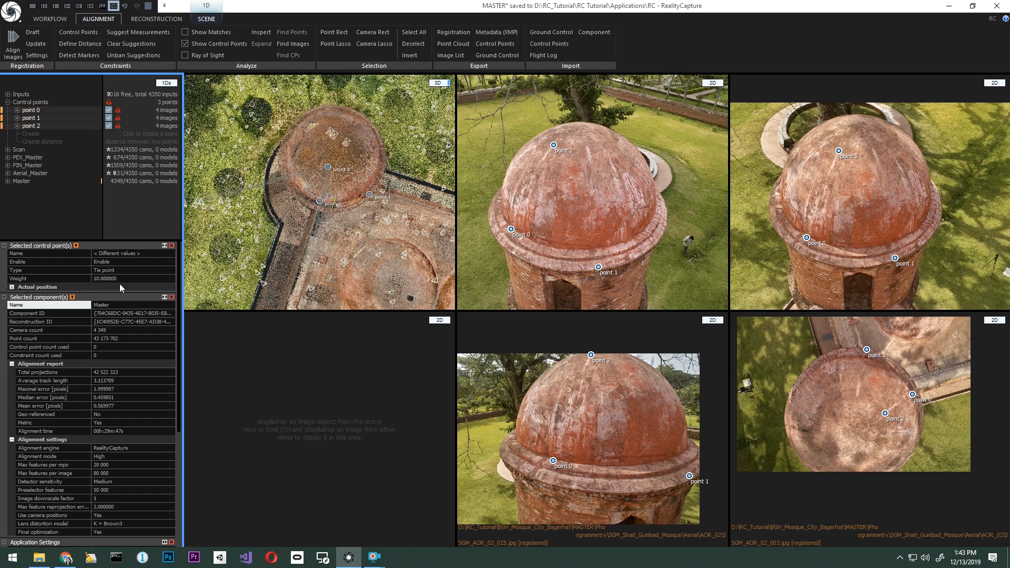
mouse_move(101, 290)
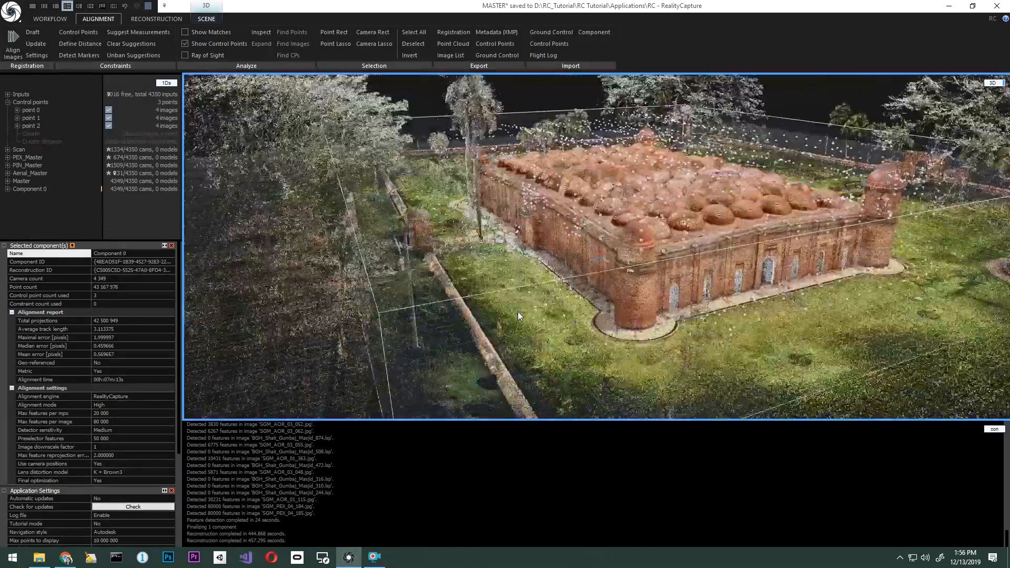
Step: Orbit Component 0's realigned point cloud to inspect the turret and control points 0–2
drag(518, 315, 721, 245)
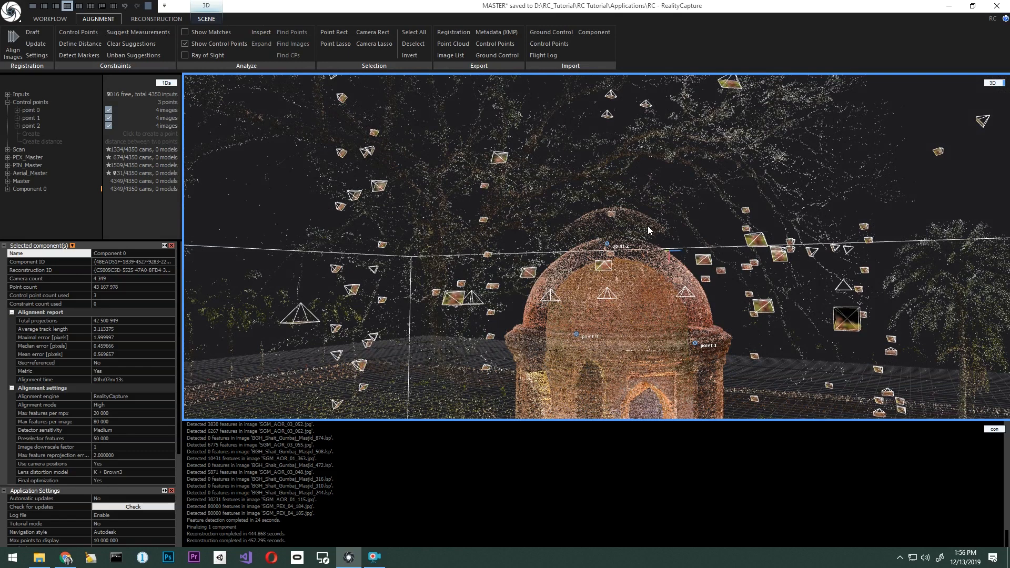
click(156, 19)
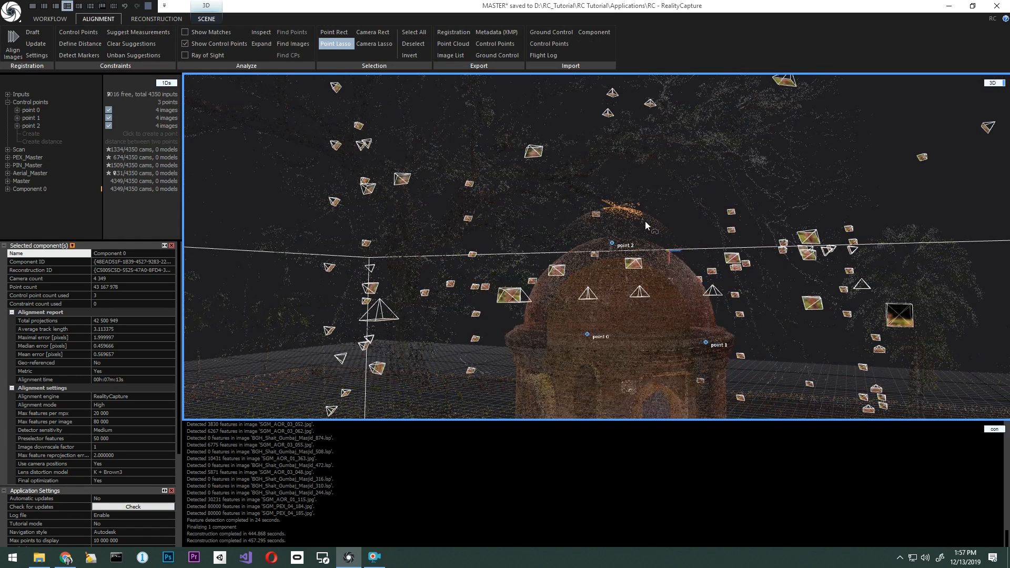
mouse_move(399, 75)
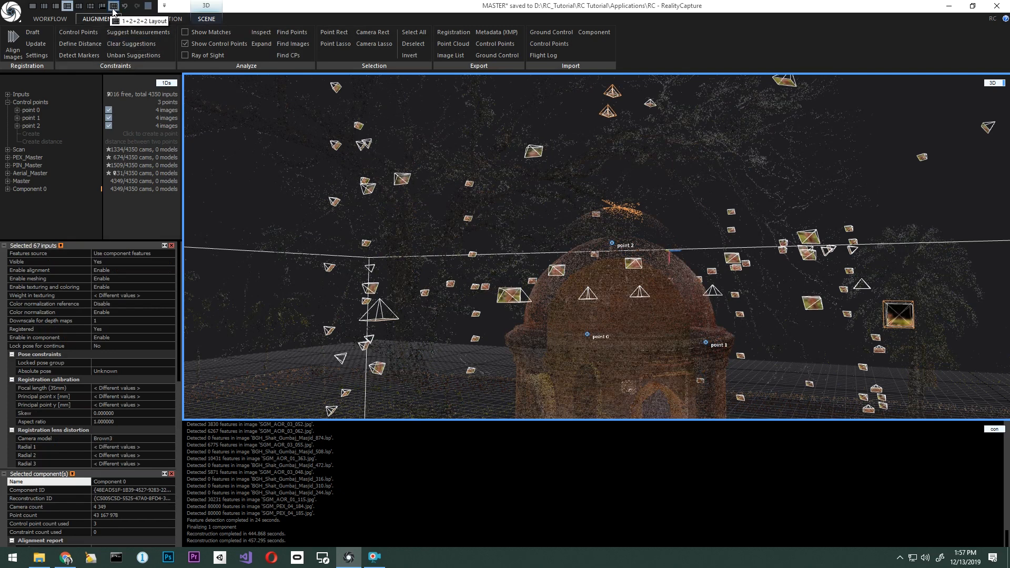
Step: Switch to the 1+2+2+2 layout to show top-down dome photos beside the point cloud
click(115, 6)
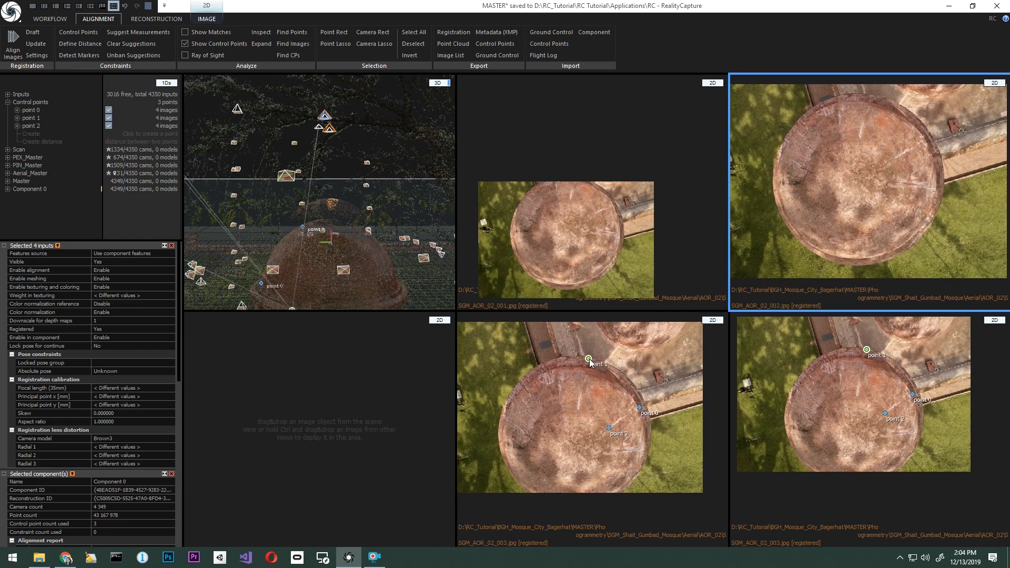
Step: Mark point 1 in another top-down photo and add a control point on a matching speck
click(31, 118)
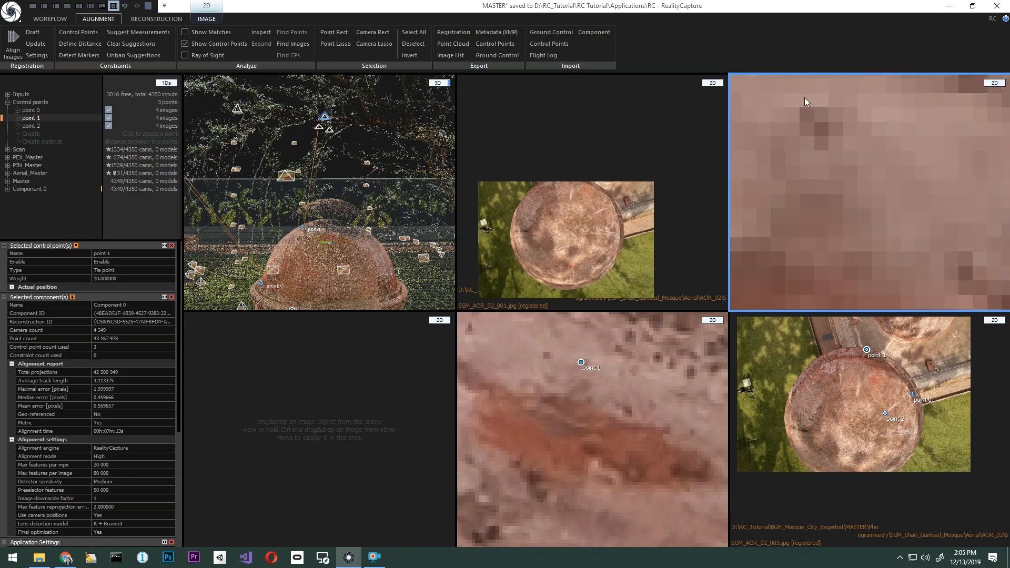
click(850, 181)
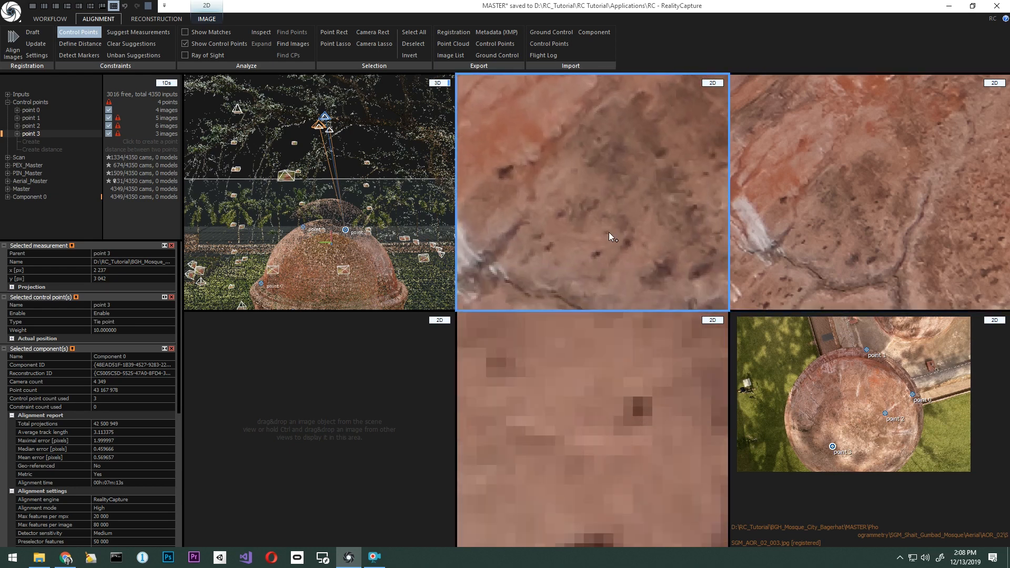
click(609, 231)
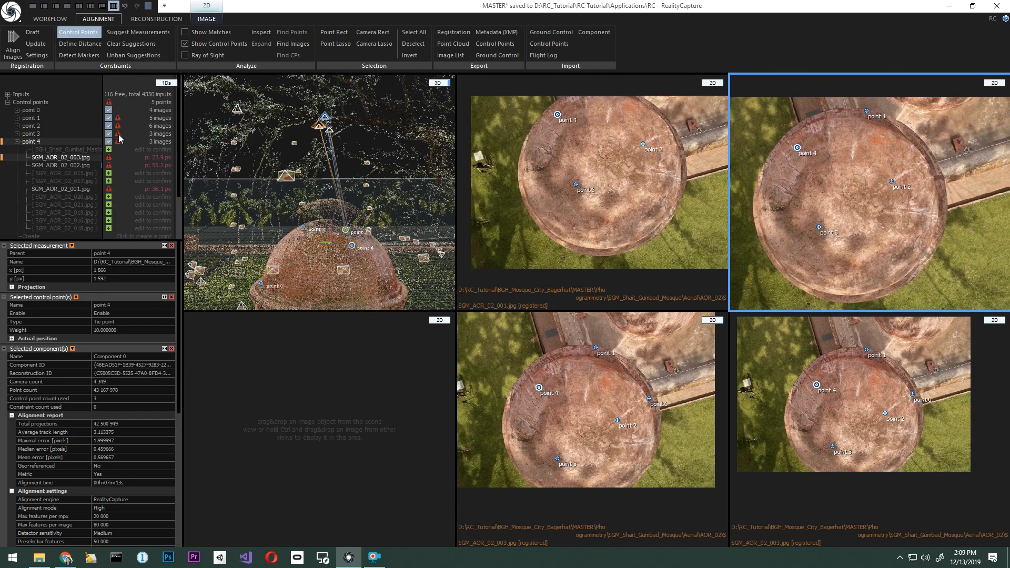
Step: Review the photos holding point 4 and orbit the realigned turret dome to check it
click(12, 44)
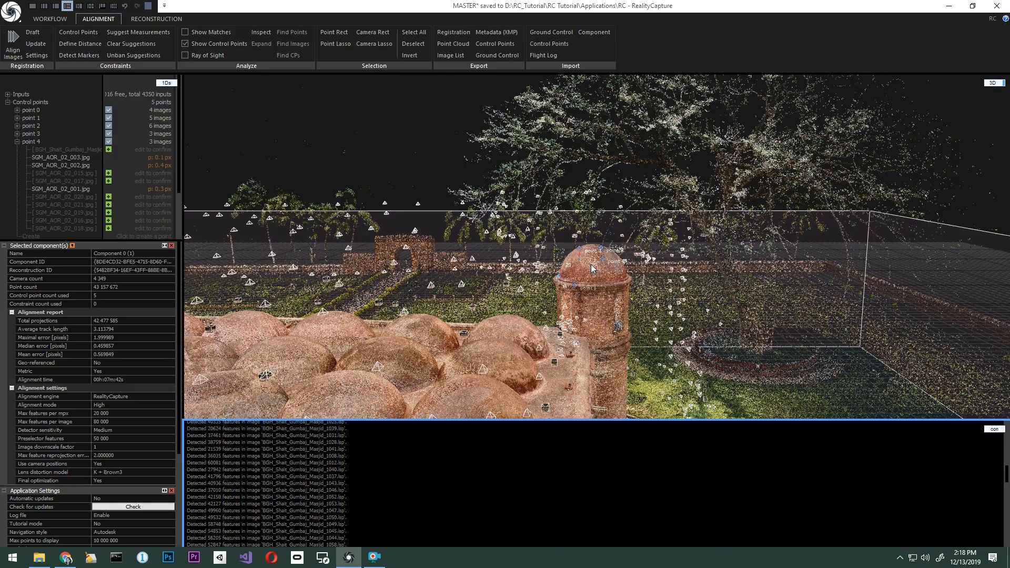
drag(593, 264, 606, 345)
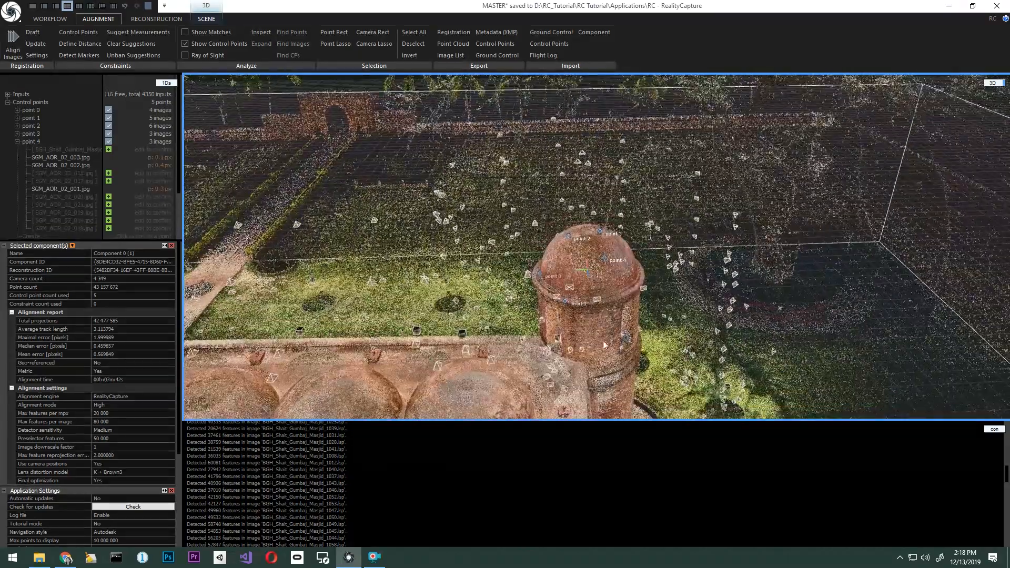